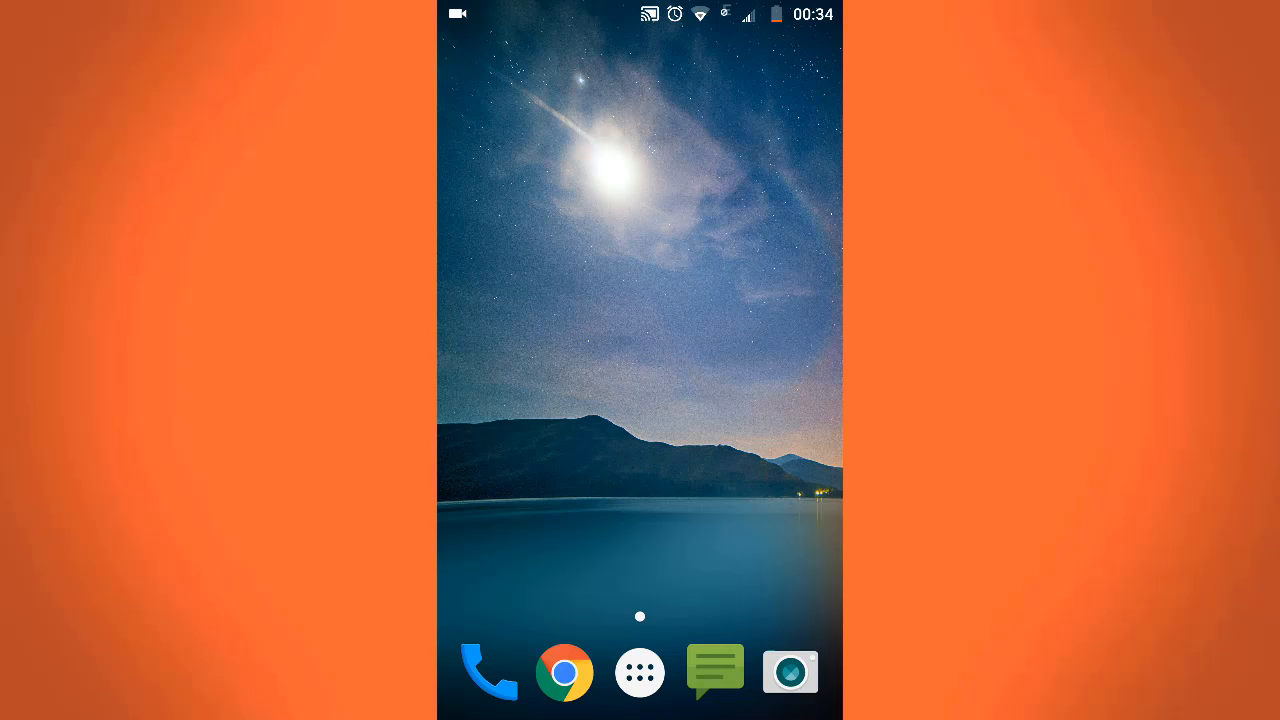
Launch Play Store from the app drawer and run the Play Store version check in Settings.
click(640, 672)
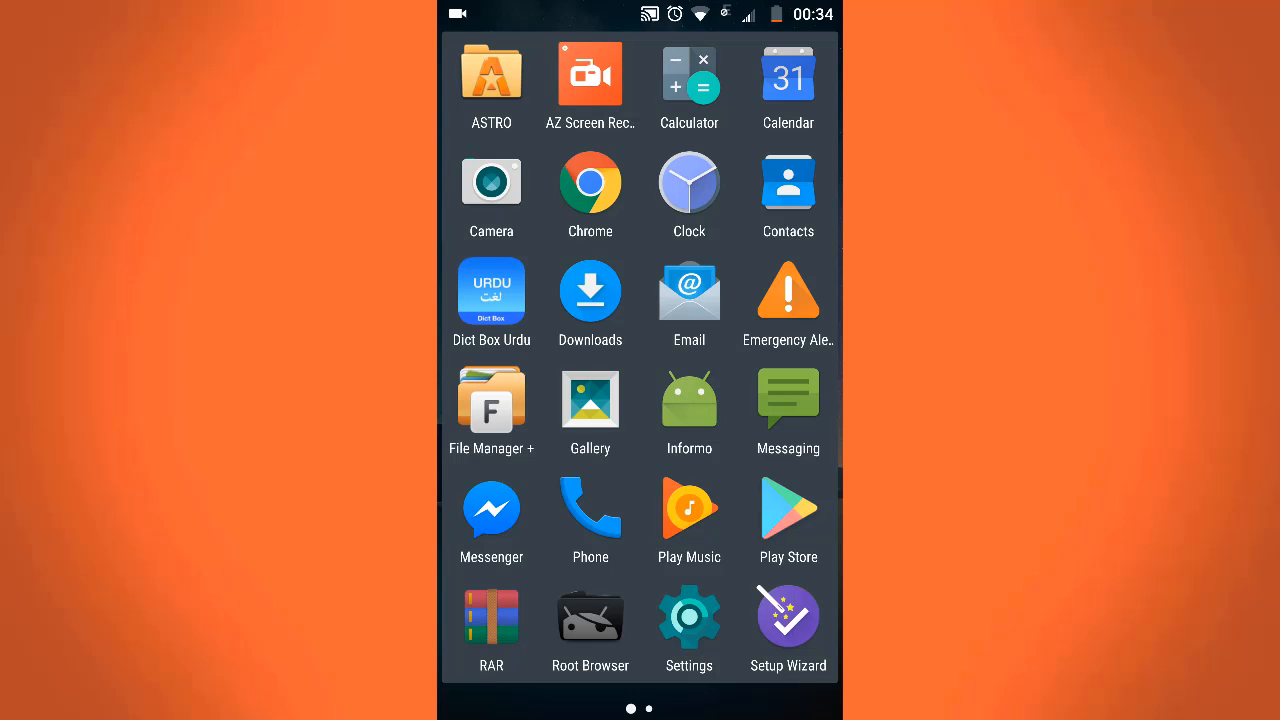
click(788, 508)
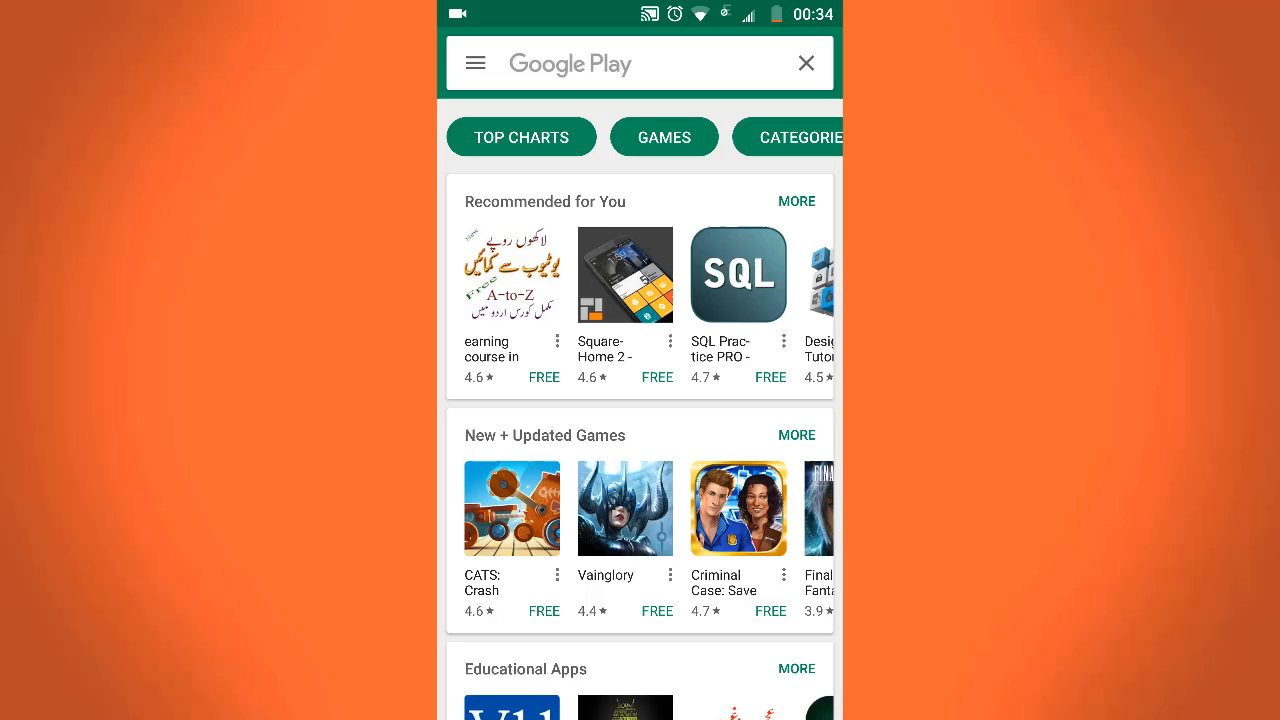
click(476, 62)
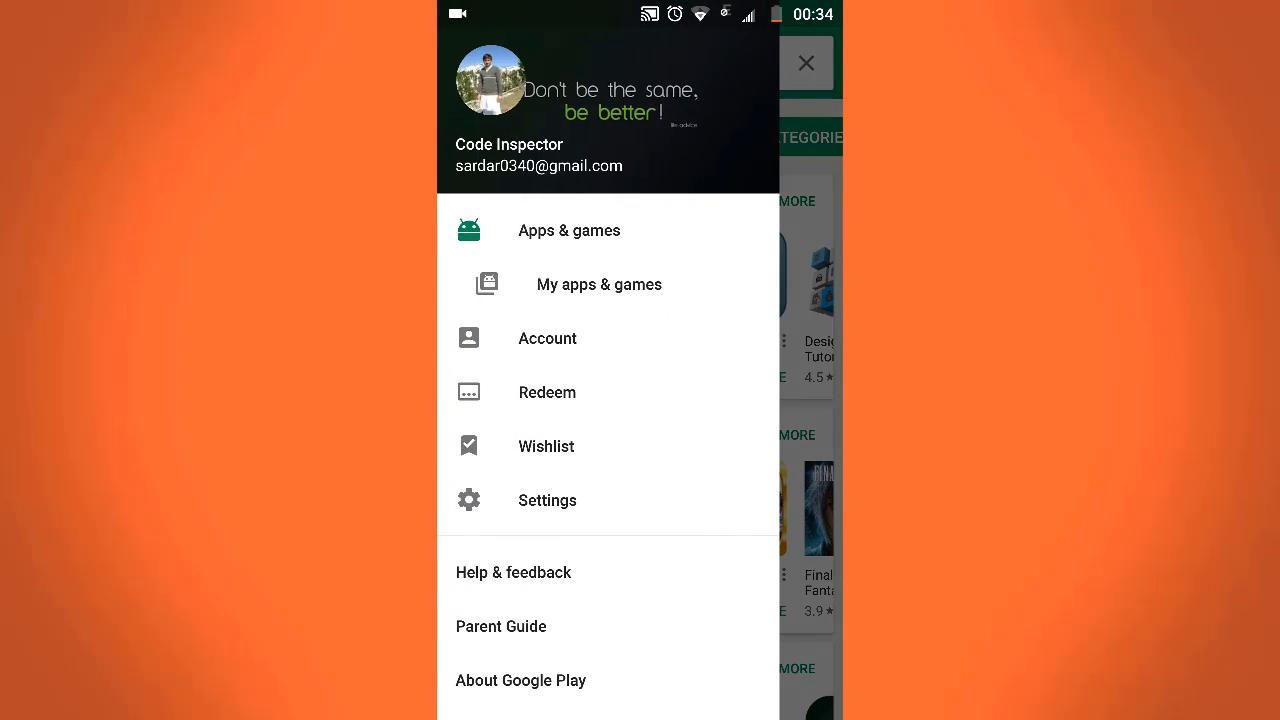
click(804, 62)
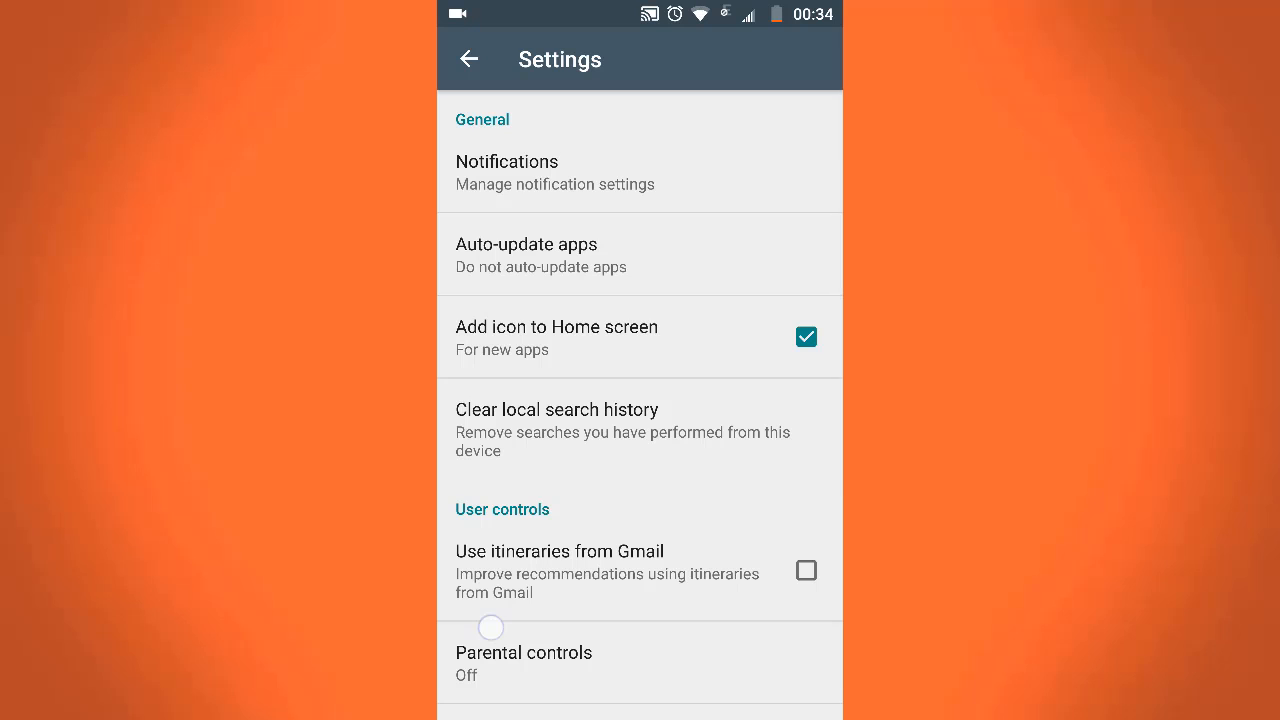
scroll(down, 3)
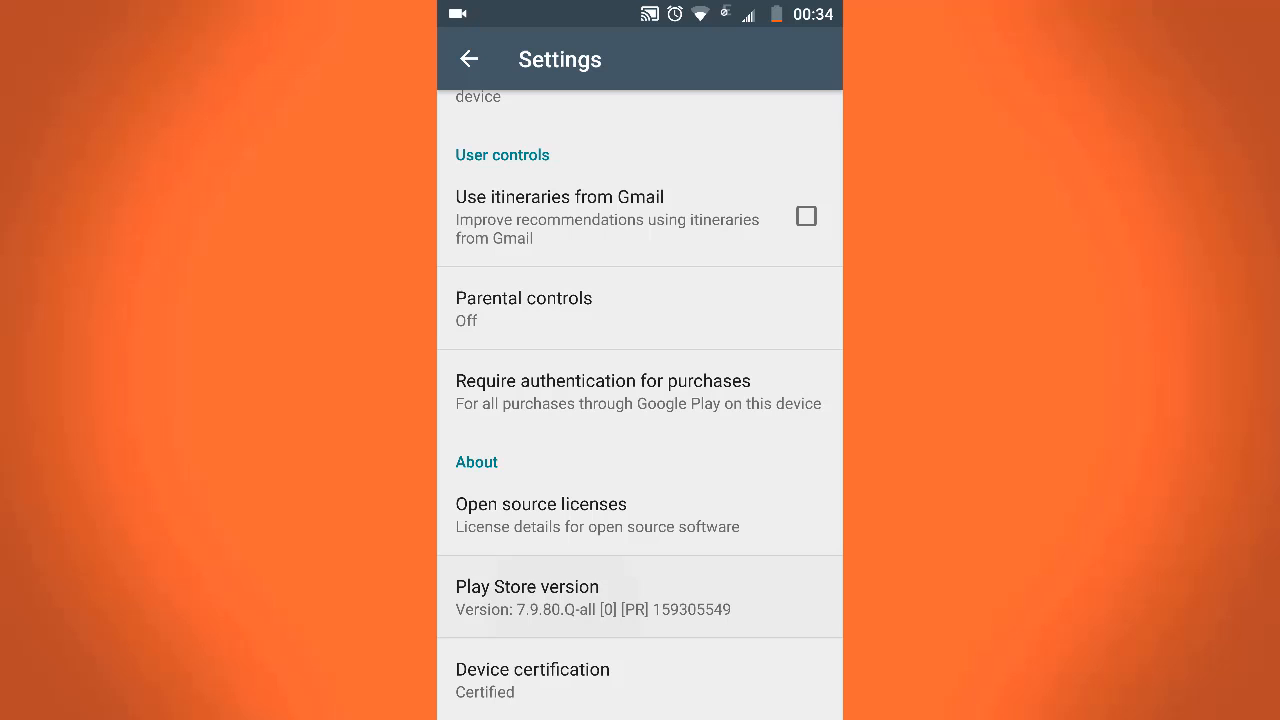
click(528, 588)
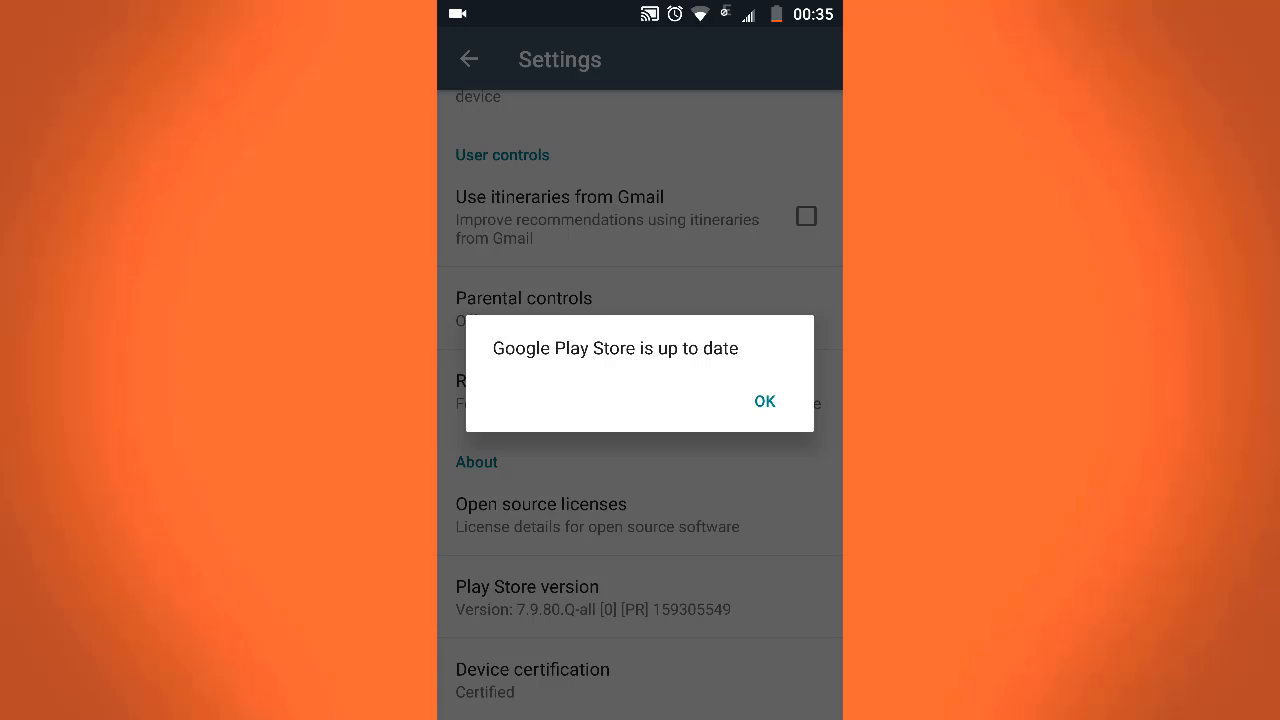
Acknowledge the up-to-date notice and return to the home screen.
click(764, 400)
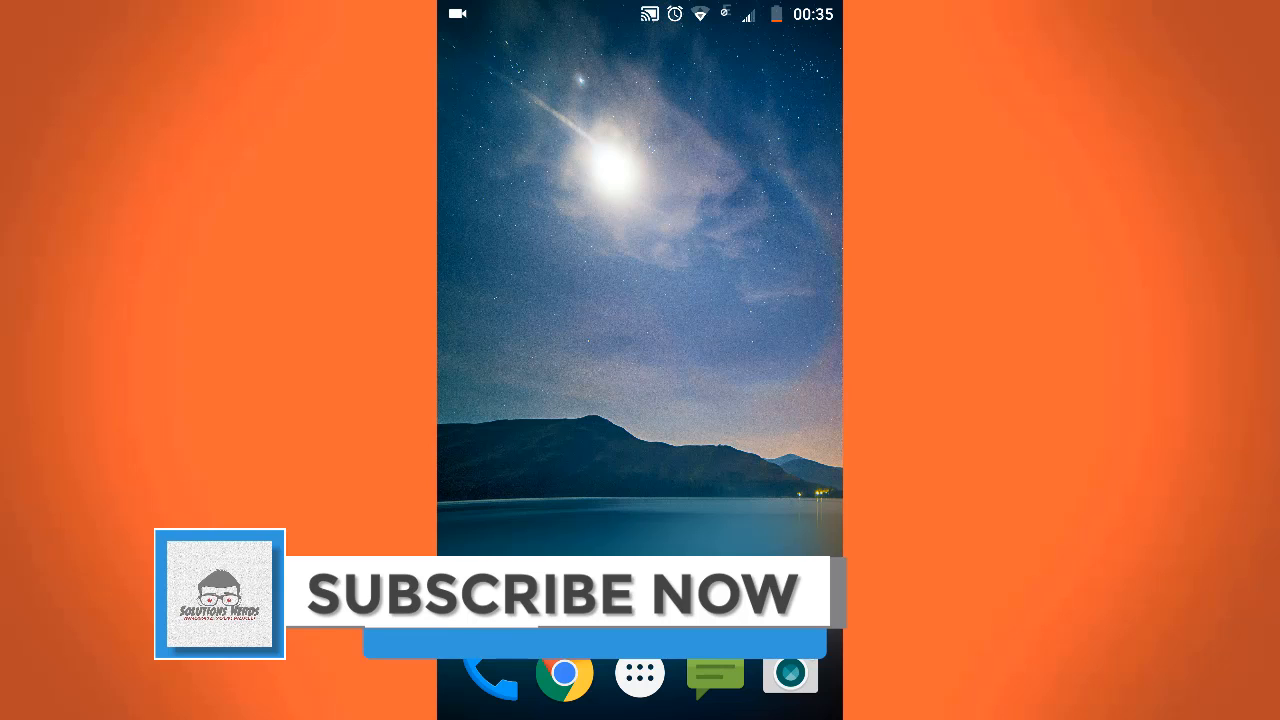
Reach Google Play Store's storage screen showing 1.31 MB data, 436 KB cache and clear options.
click(640, 672)
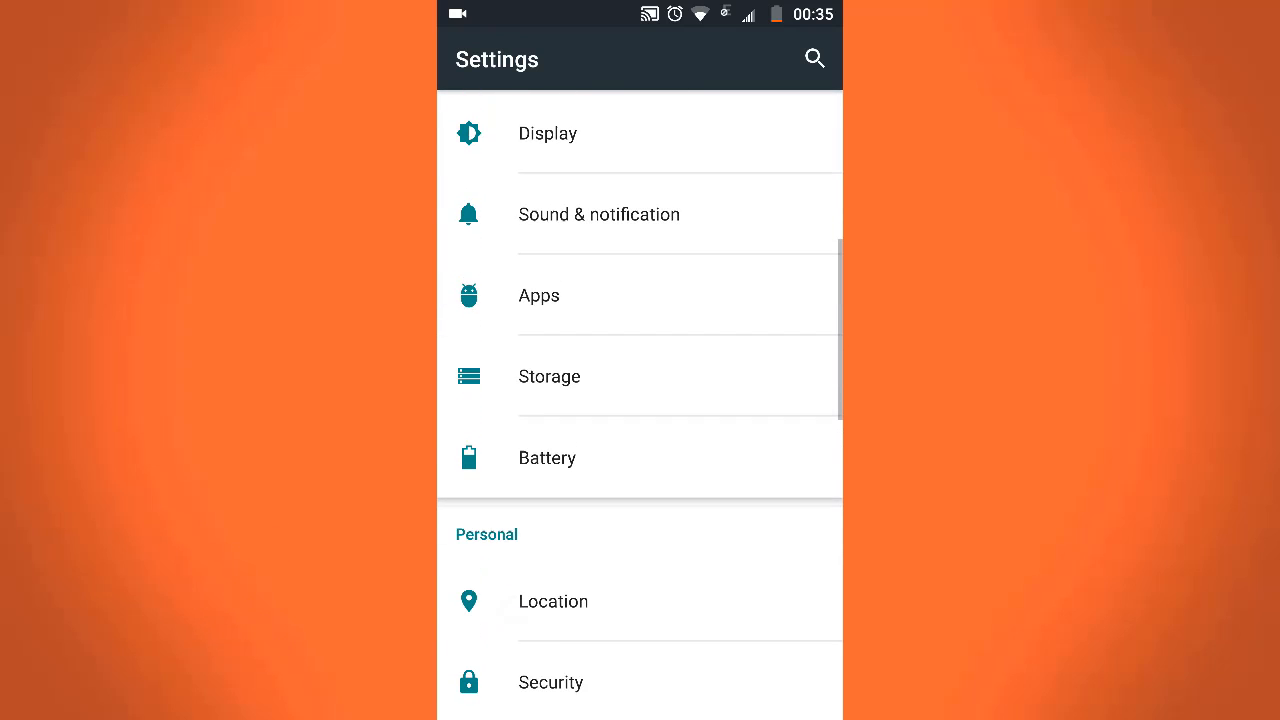
click(538, 296)
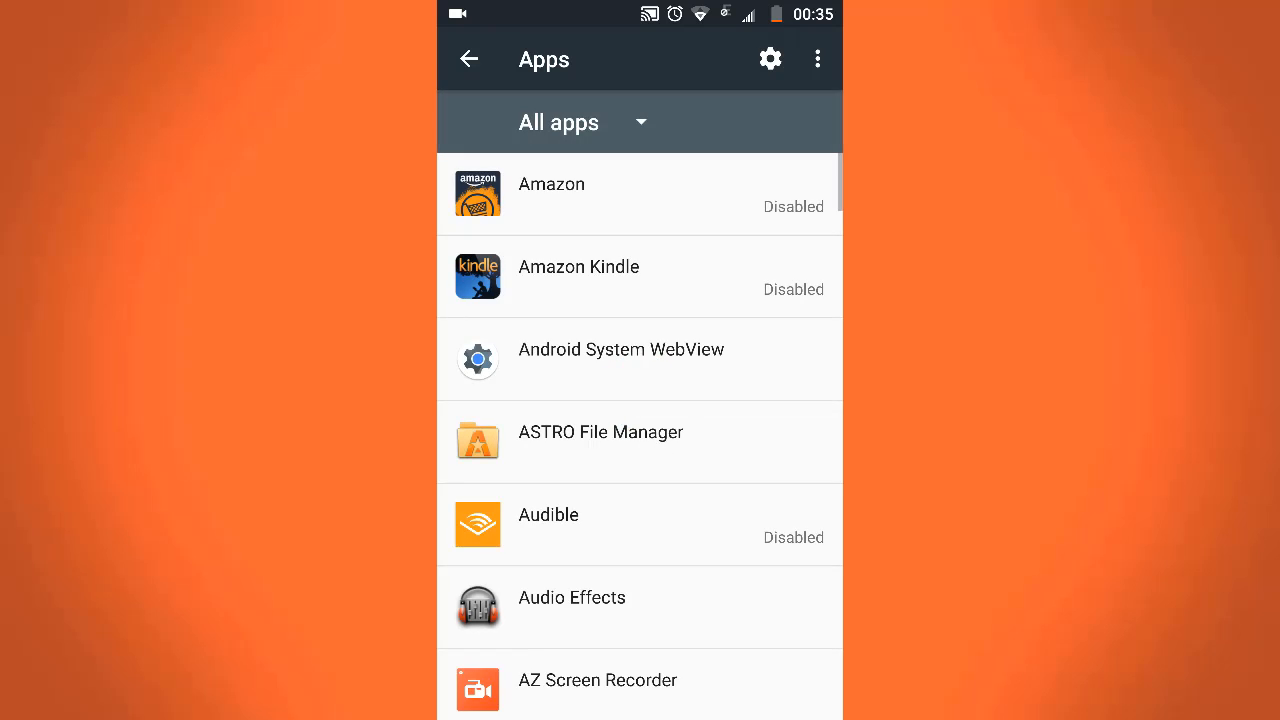
scroll(down, 3)
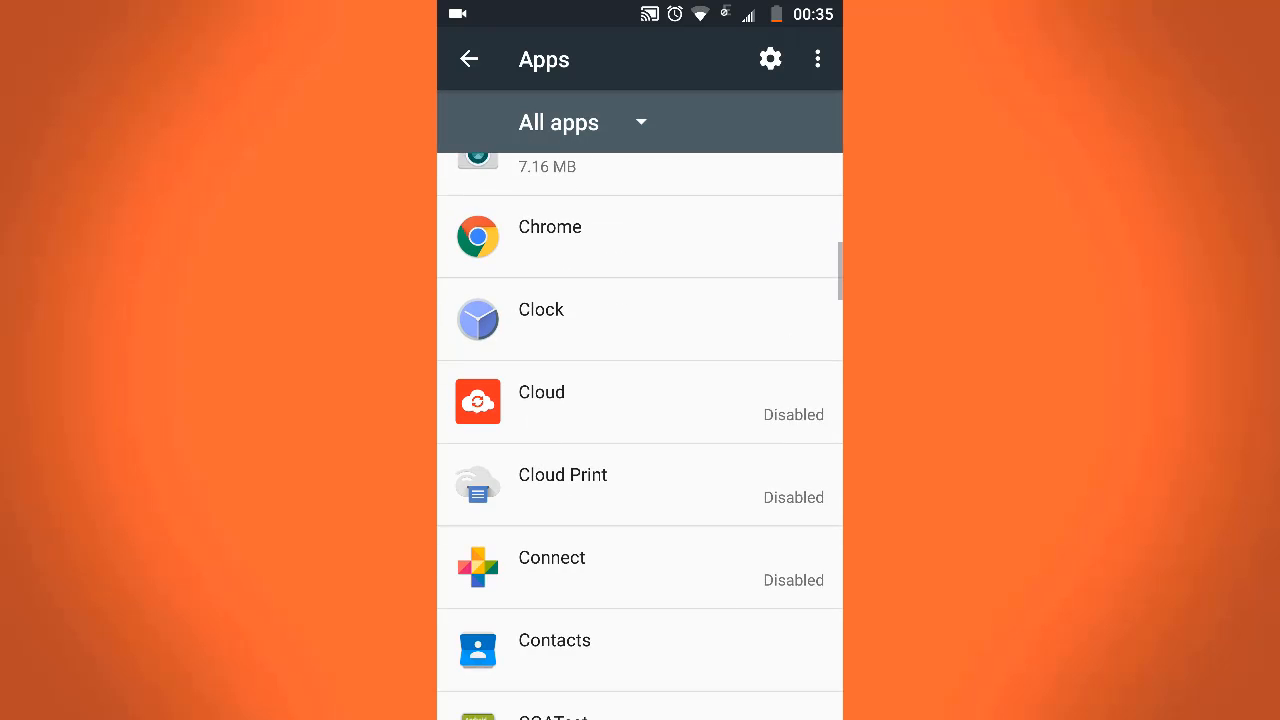
scroll(down, 3)
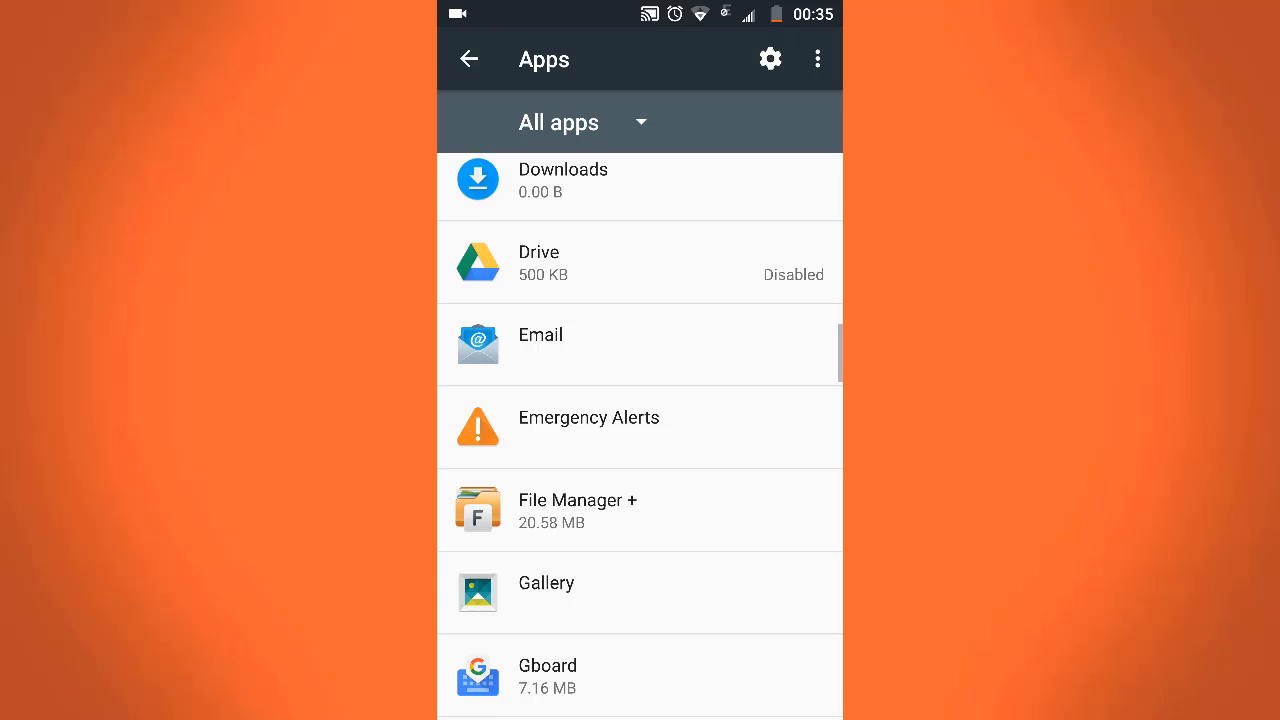
scroll(down, 3)
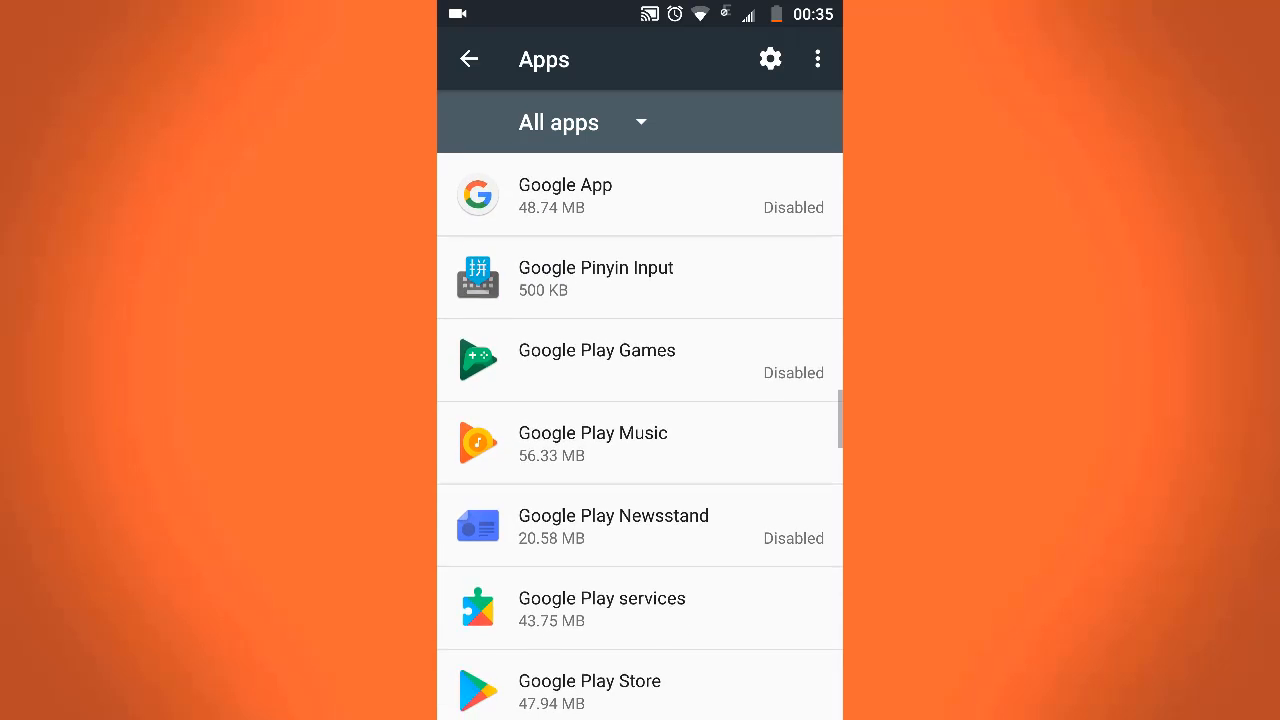
scroll(down, 3)
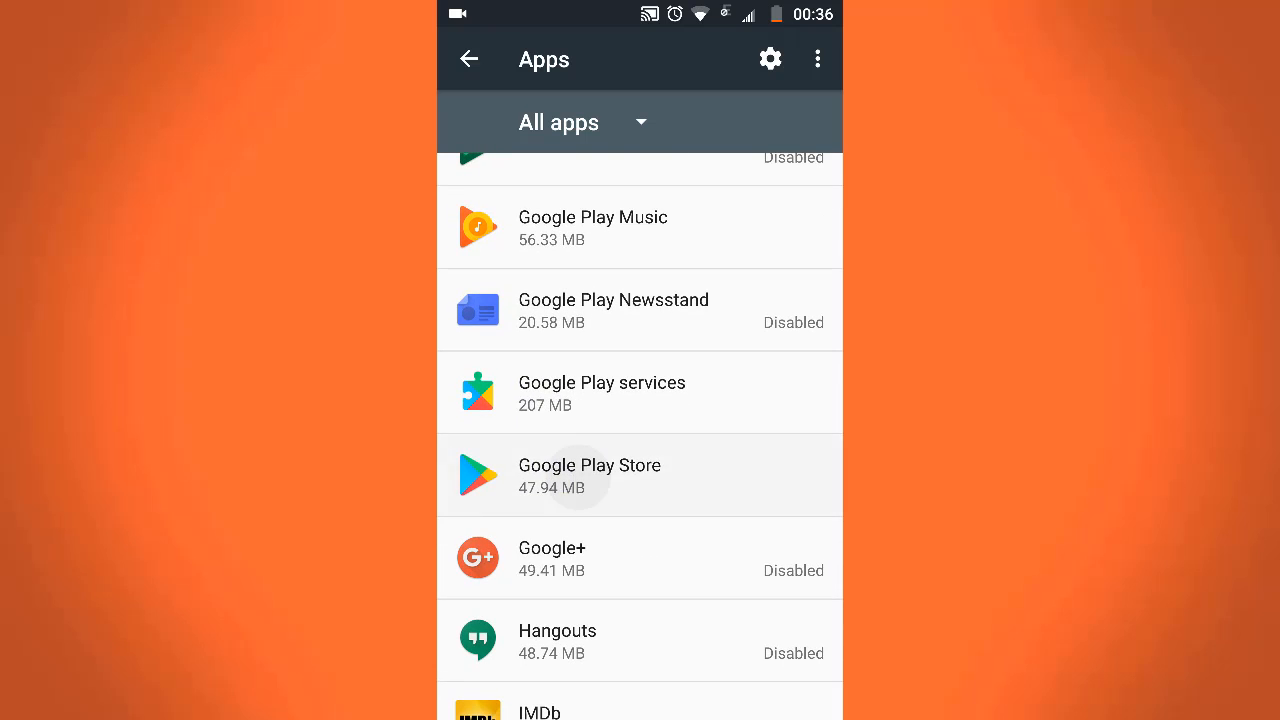
click(588, 476)
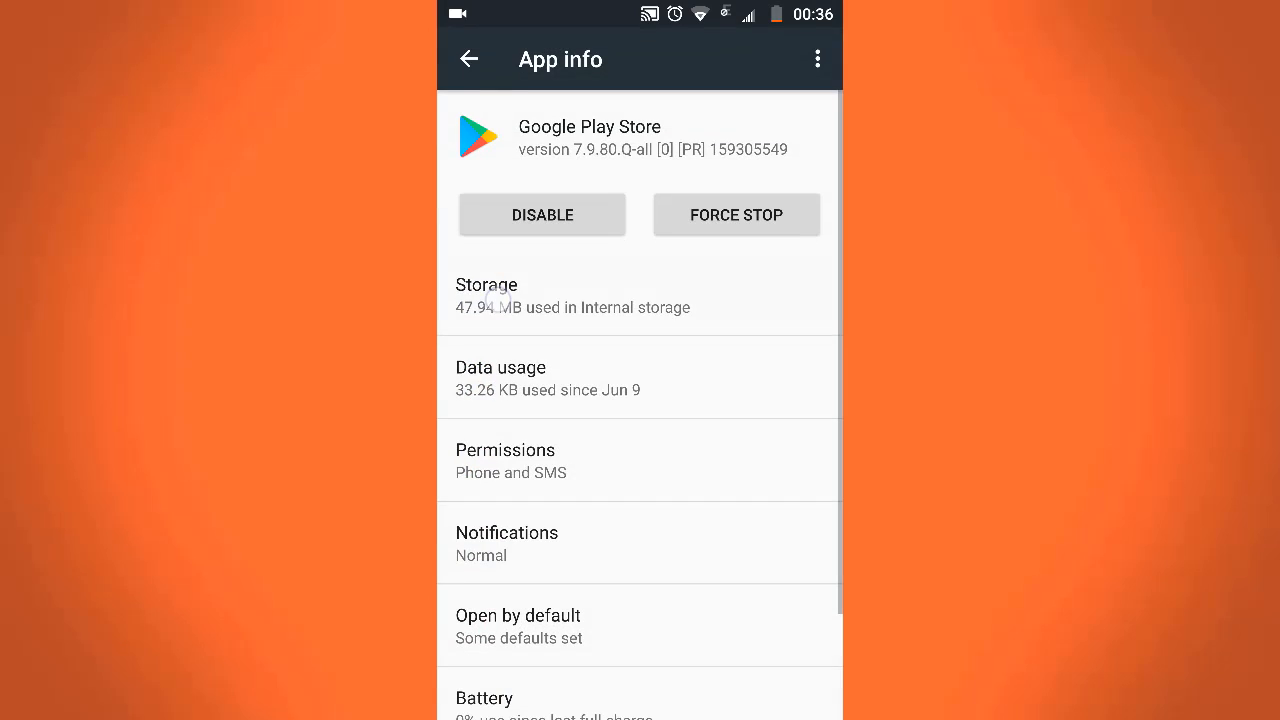
click(508, 296)
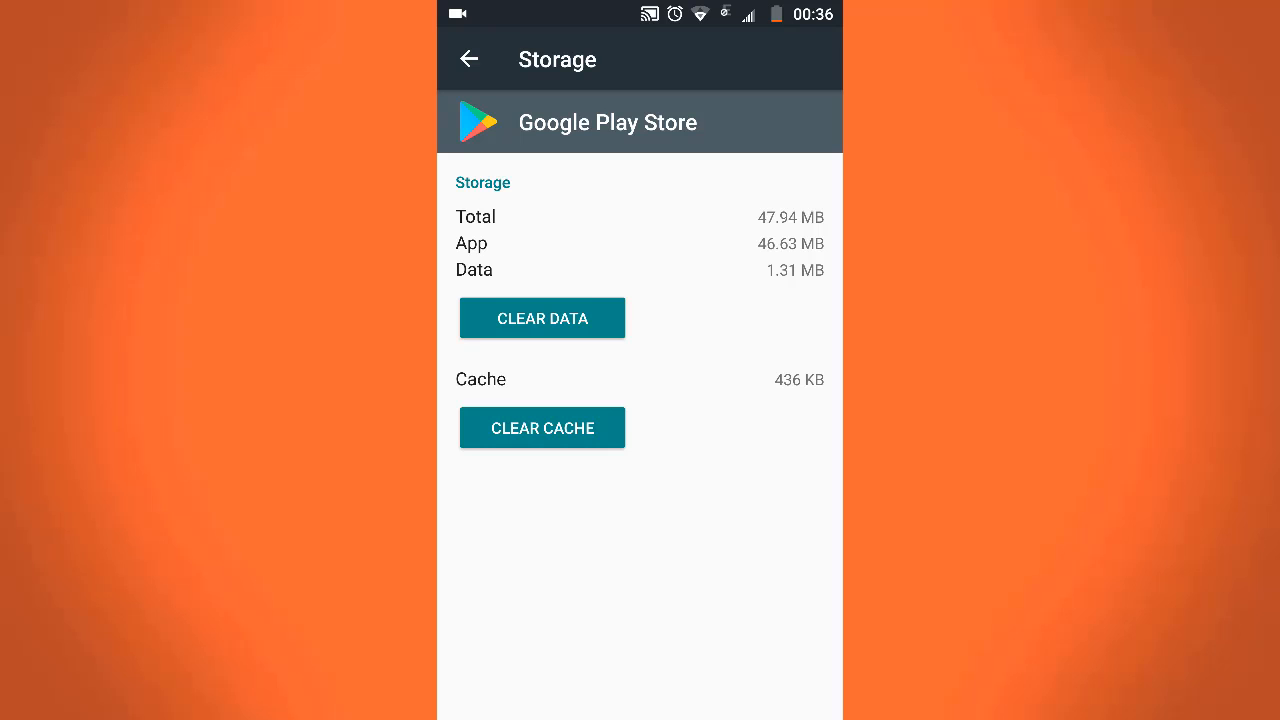
key(HOME)
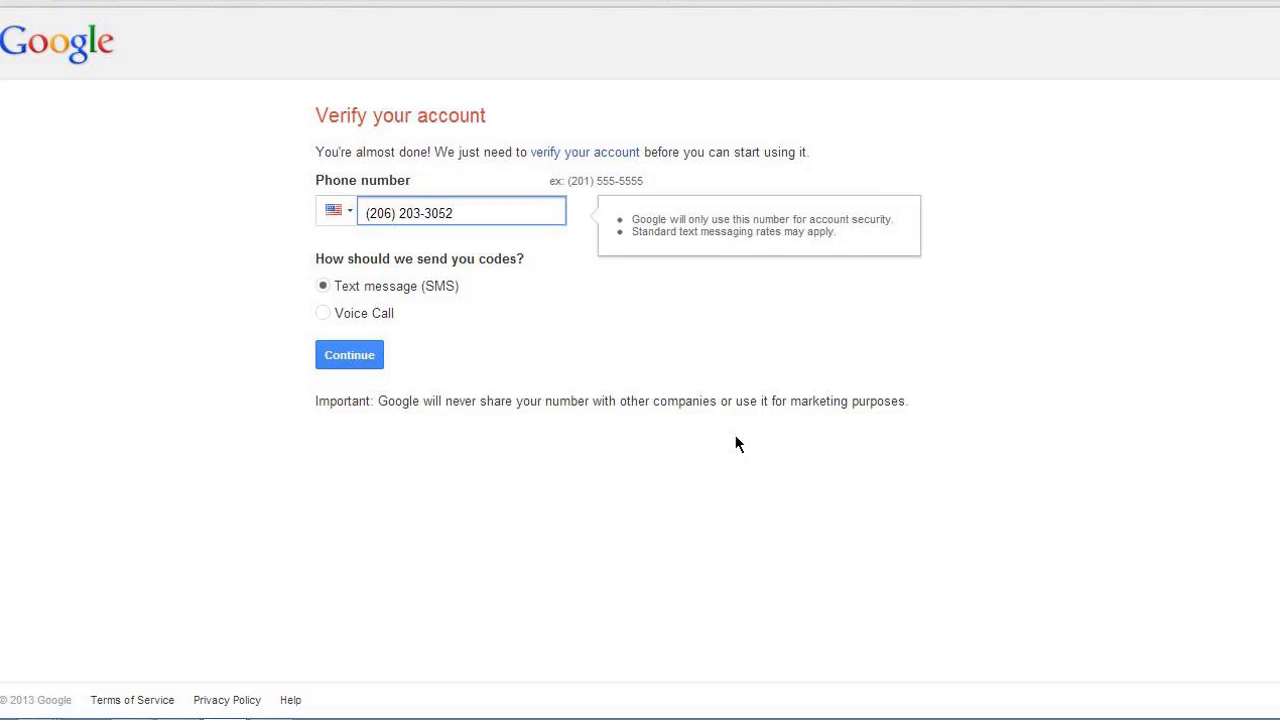
click(348, 354)
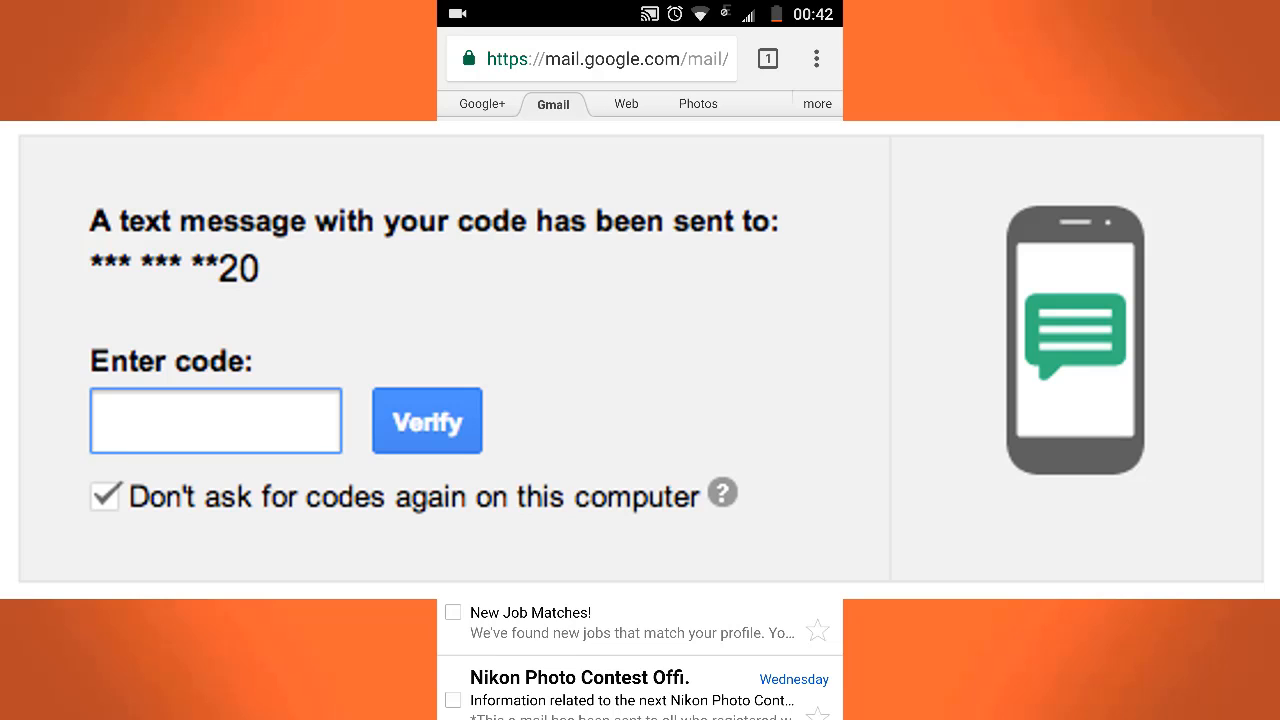